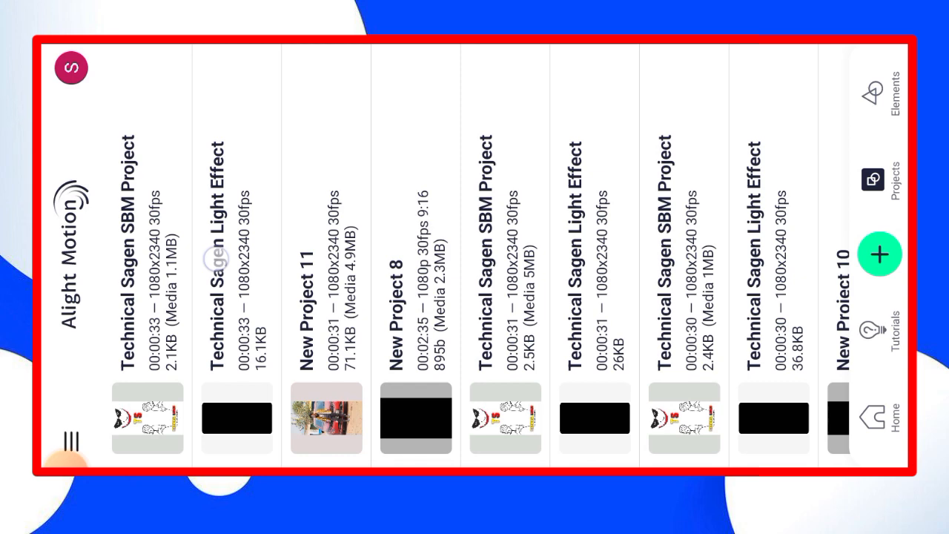
Step: Open the Technical Sagen SBM Project from the Projects screen
{"action": "left_click", "coordinate": [147, 418]}
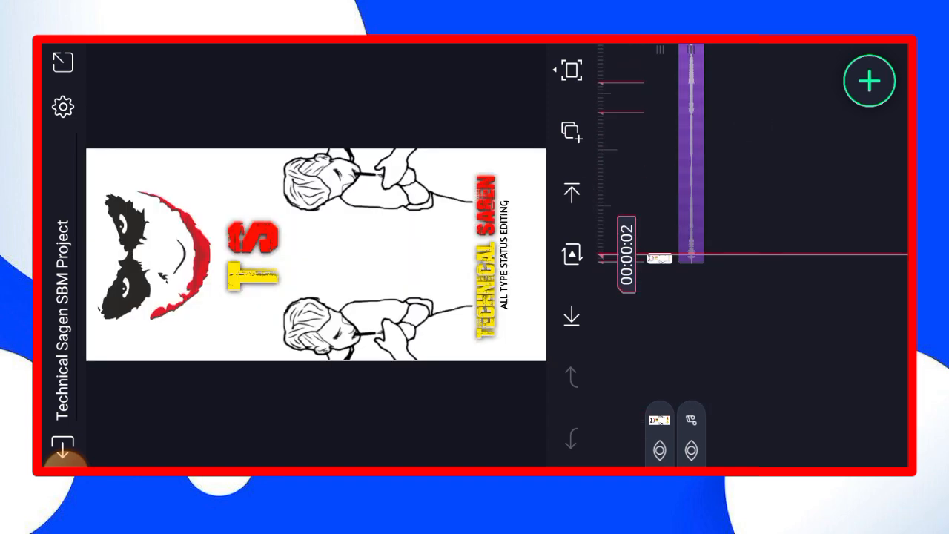
Step: Add the woman in the blue outfit's video from the Media gallery as a new layer
{"action": "left_click", "coordinate": [868, 80]}
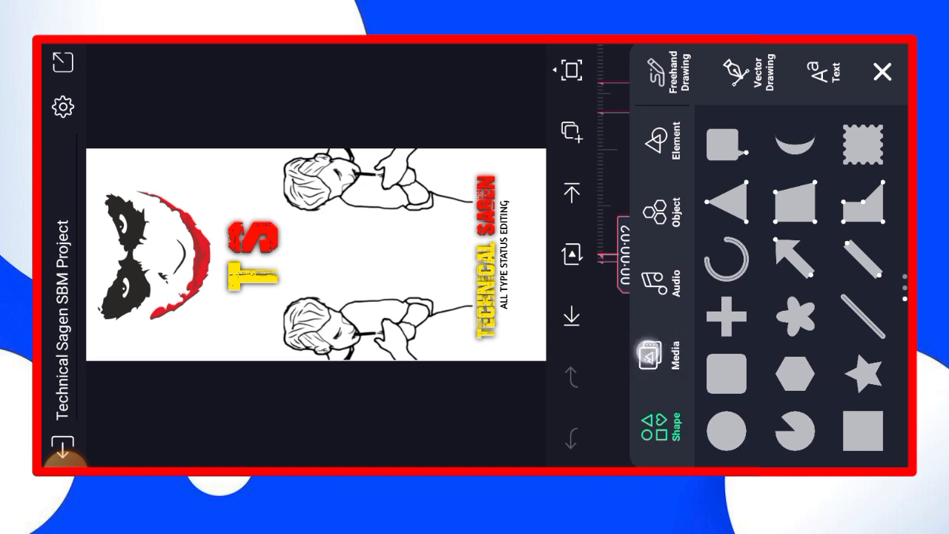
{"action": "left_click", "coordinate": [661, 356]}
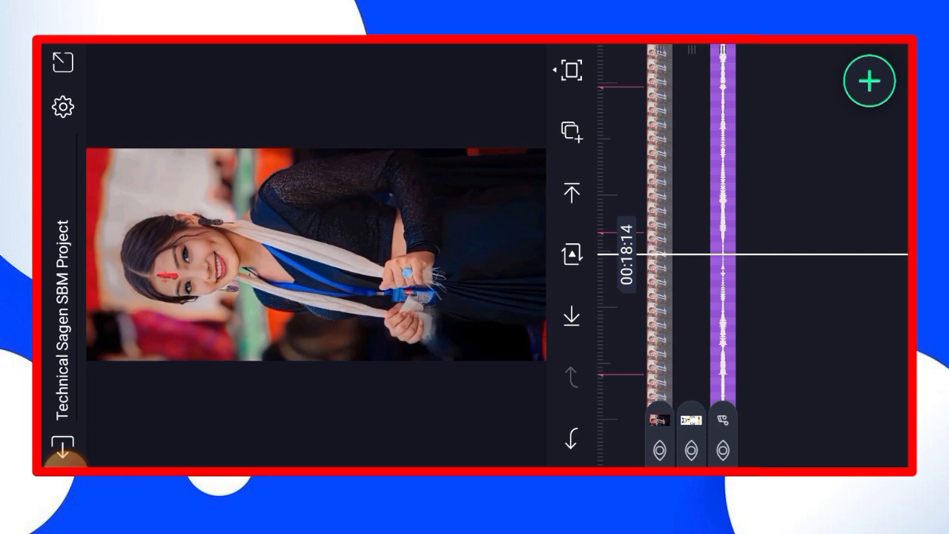
Step: Stack the glitch effect layers and the rounded white border above the video clip
{"action": "left_click", "coordinate": [63, 448]}
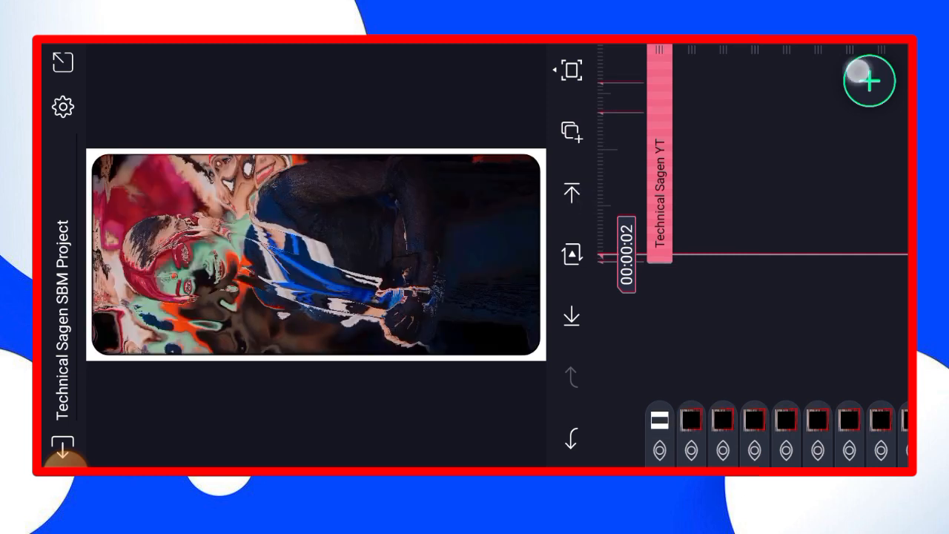
Step: Add 20230927_182439.png from the pixelLab album as a new layer
{"action": "left_click", "coordinate": [868, 80]}
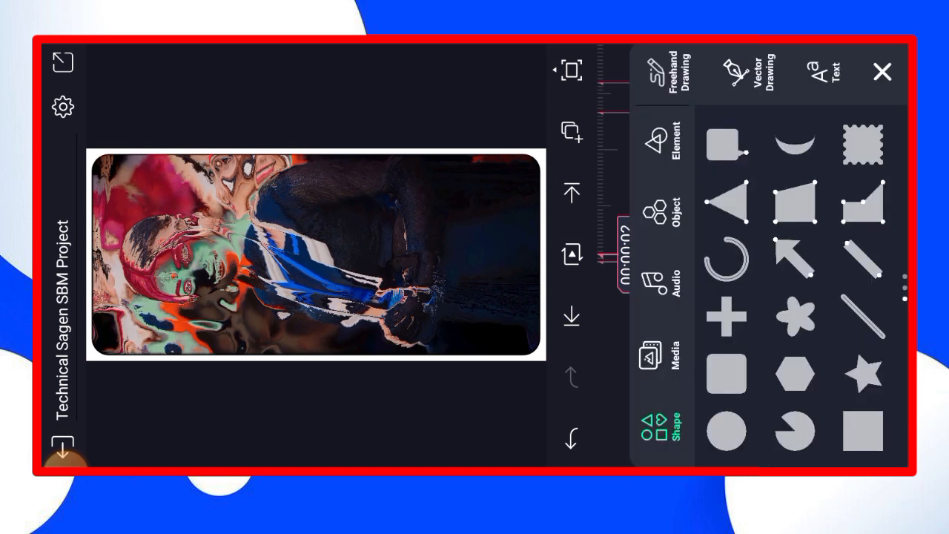
{"action": "left_click", "coordinate": [673, 353]}
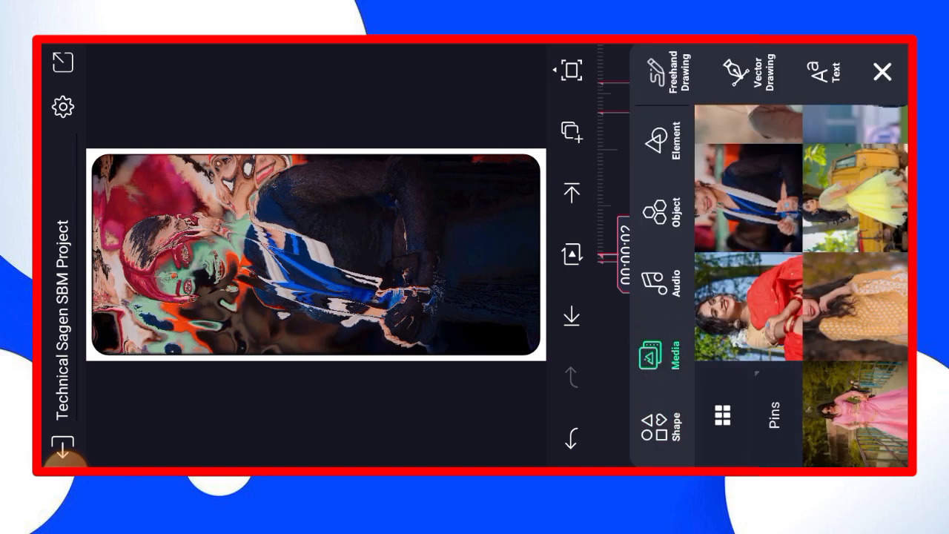
{"action": "left_click", "coordinate": [673, 353]}
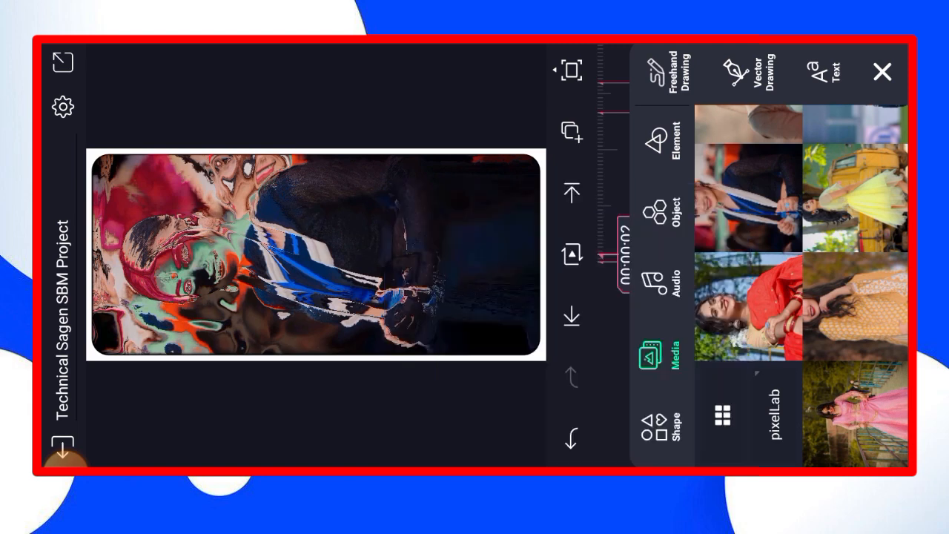
{"action": "scroll", "scroll_direction": "down", "scroll_amount": 3}
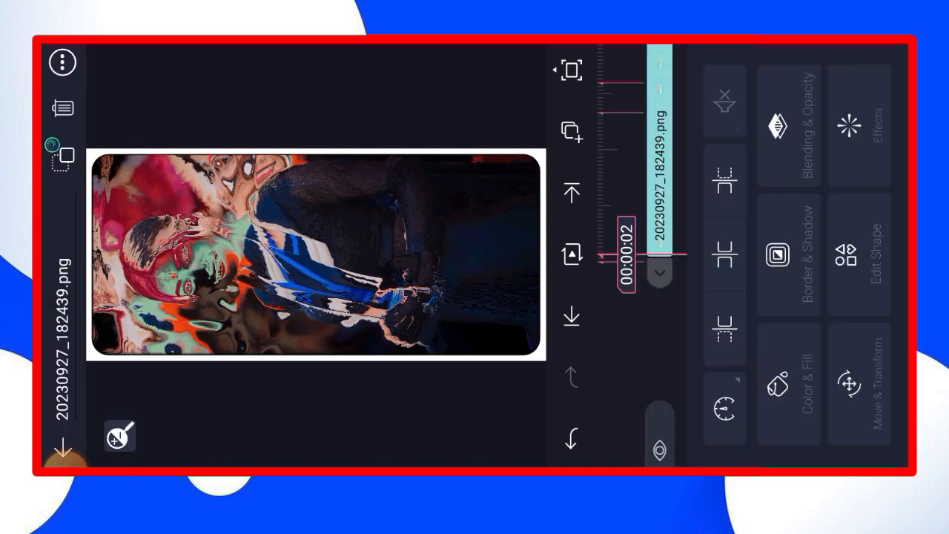
Step: Scrub the playhead to where the VIRAL SONG image appears over the woman
{"action": "left_click_drag", "start_coordinate": [658, 275], "coordinate": [658, 275]}
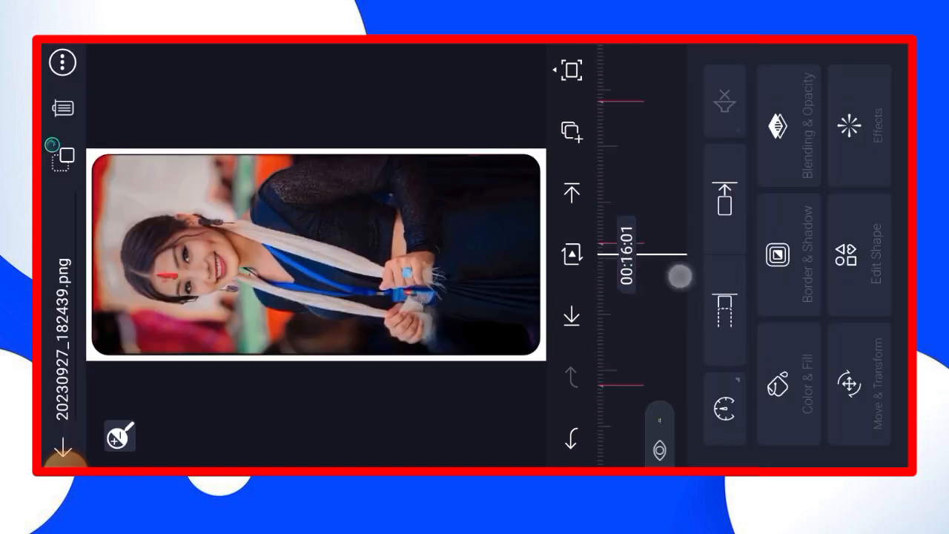
{"action": "left_click_drag", "start_coordinate": [679, 276], "coordinate": [723, 289]}
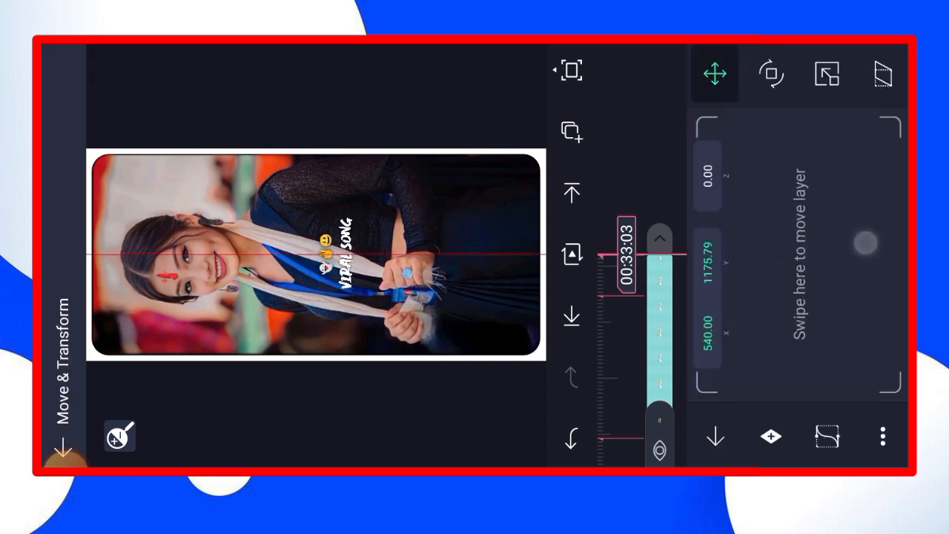
Step: Shift the VIRAL SONG image down to about Y 2137.98 near the bottom edge
{"action": "left_click_drag", "start_coordinate": [863, 243], "coordinate": [804, 234]}
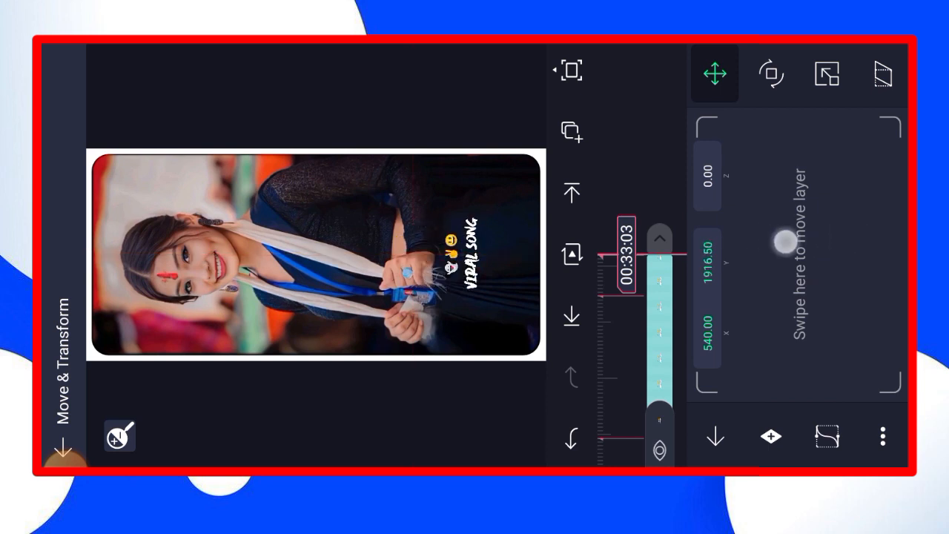
{"action": "left_click_drag", "start_coordinate": [783, 229], "coordinate": [818, 235]}
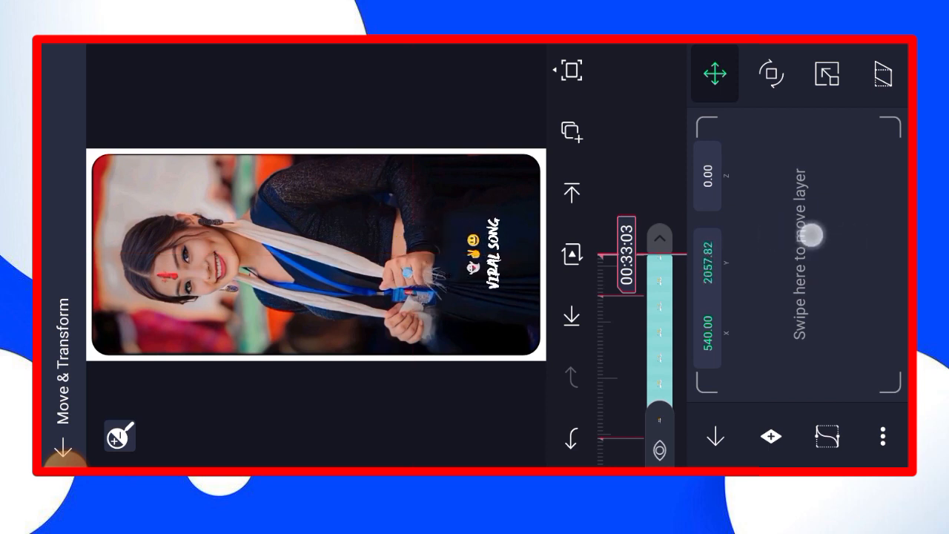
{"action": "left_click_drag", "start_coordinate": [815, 235], "coordinate": [845, 235]}
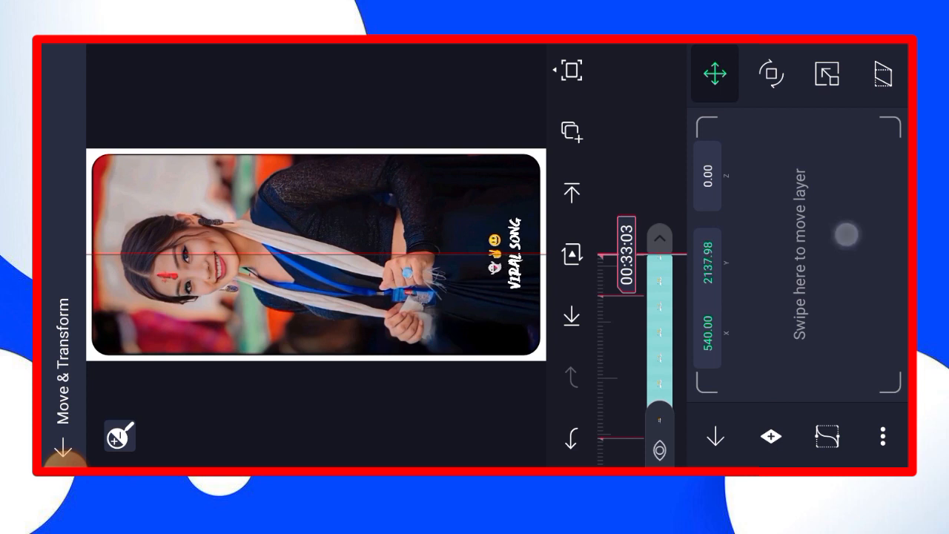